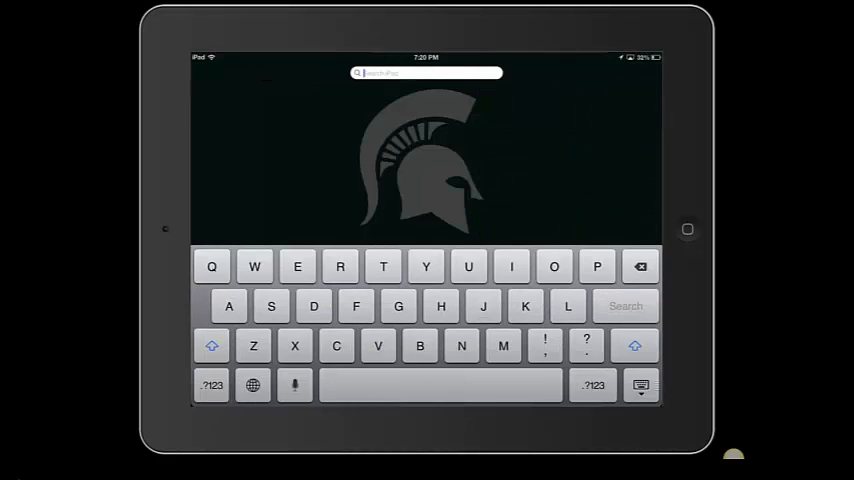
Step: Search Spotlight for 'Camera' to find the Camera app
text(Camera)
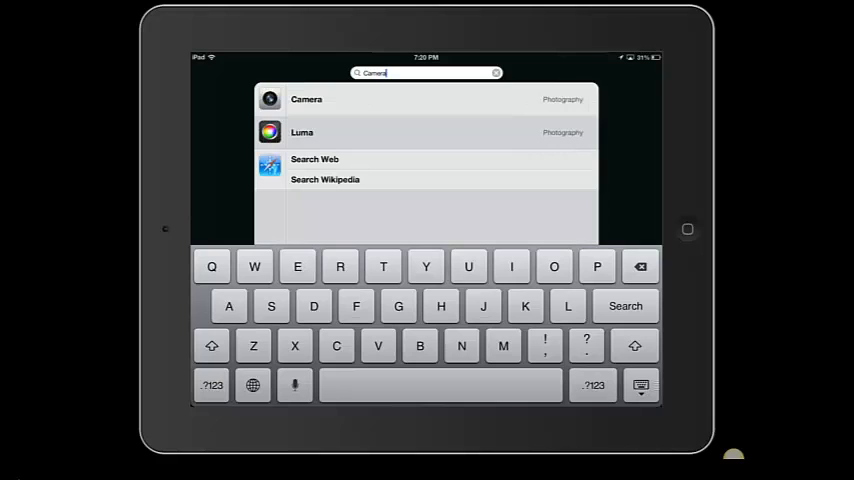
Step: Launch the Camera app from the Spotlight results
click(307, 99)
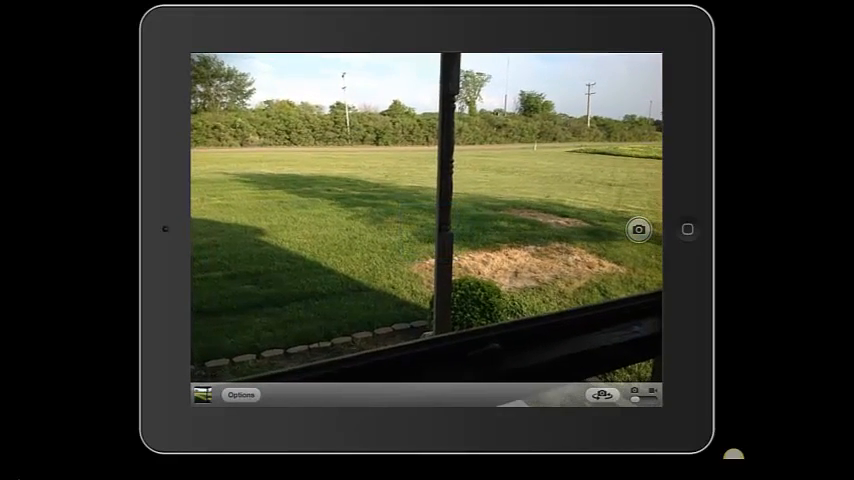
click(241, 394)
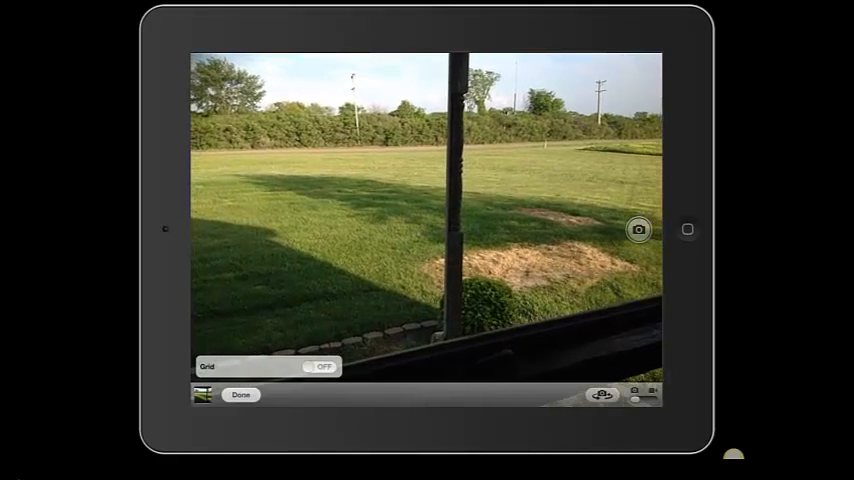
click(320, 366)
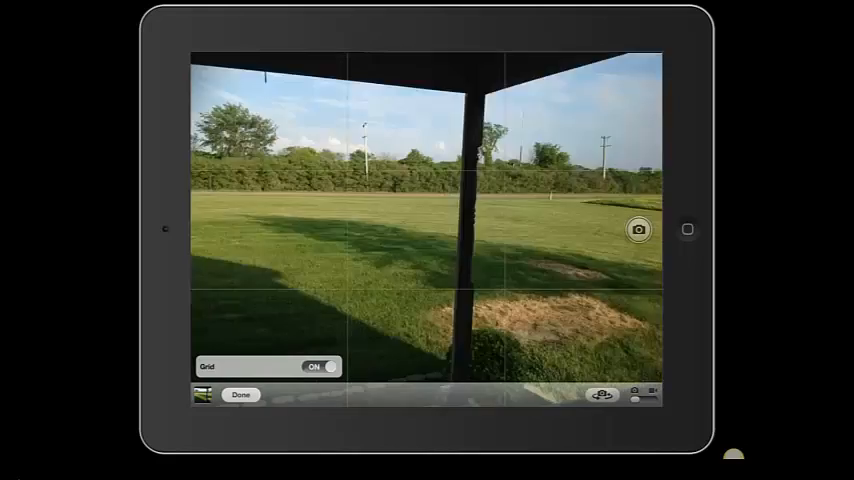
click(241, 394)
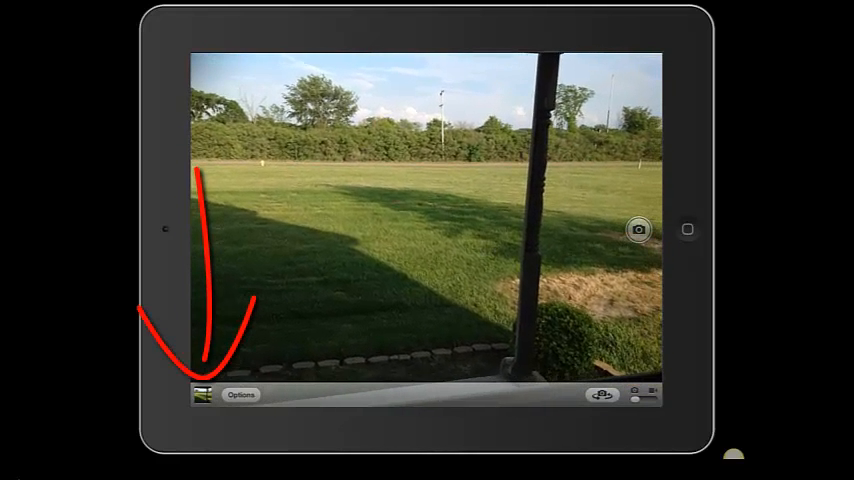
Step: View the latest yard photo, then switch to Aviary's flower photo carousel
click(203, 394)
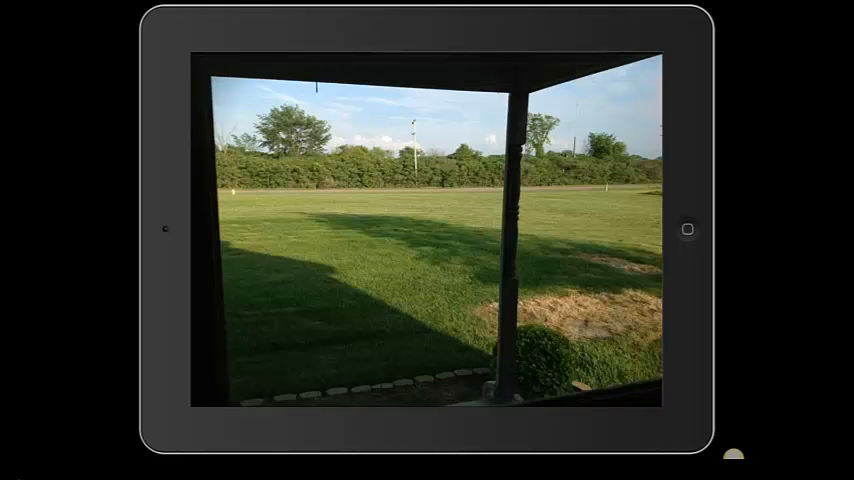
click(425, 230)
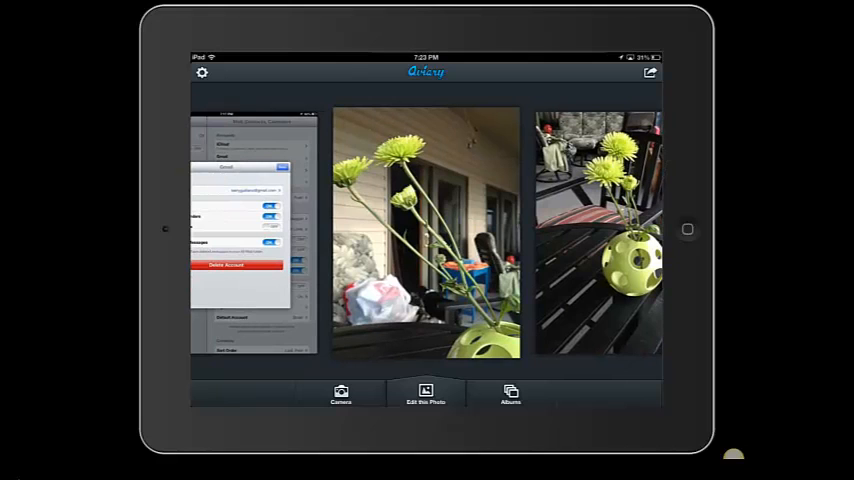
Step: Edit the flower photo and apply a crop trimming its top and right edges
click(425, 395)
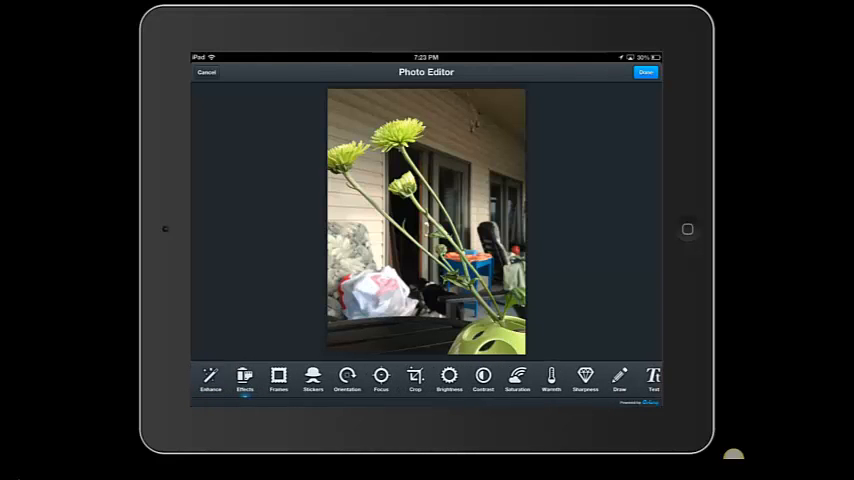
click(414, 378)
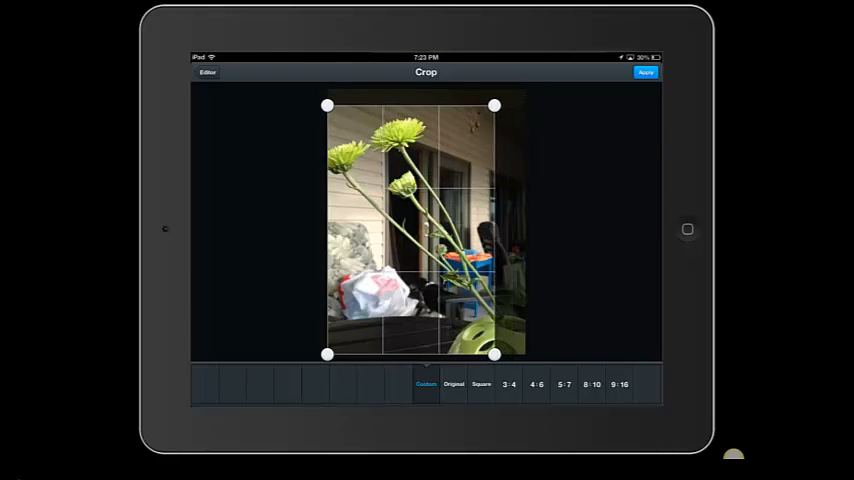
drag(493, 105, 483, 114)
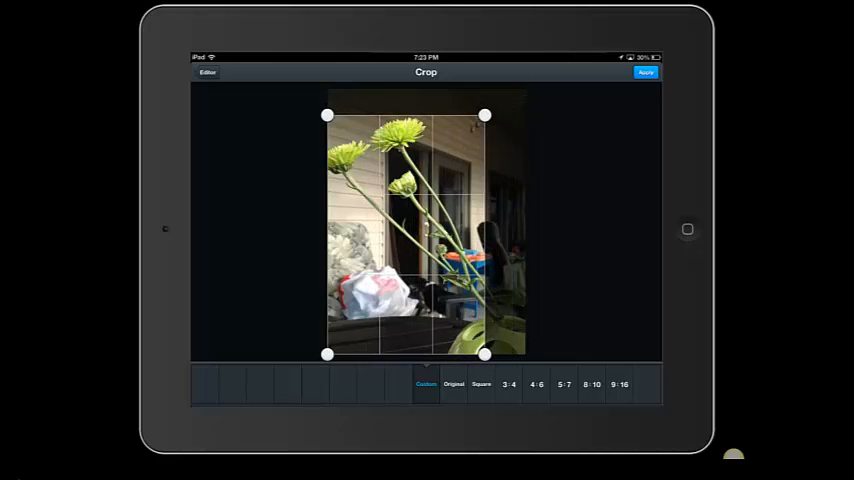
click(646, 72)
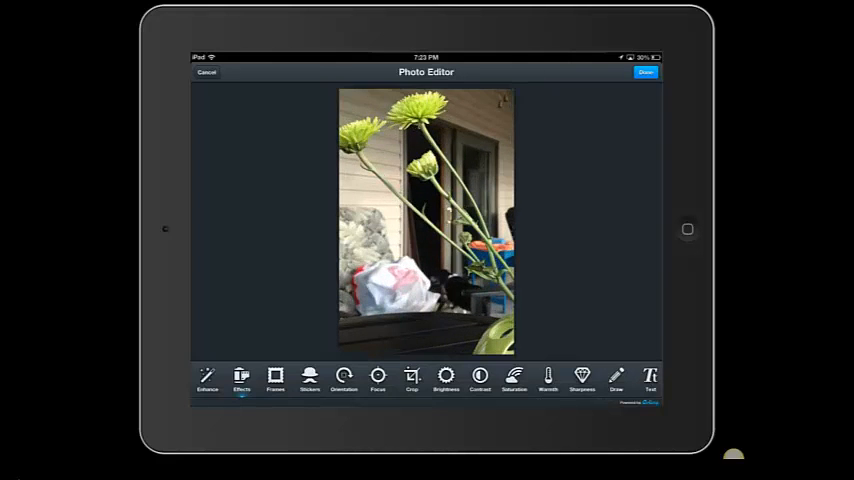
Step: Apply a warm vintage effect to the cropped photo and bring up Draw
click(242, 378)
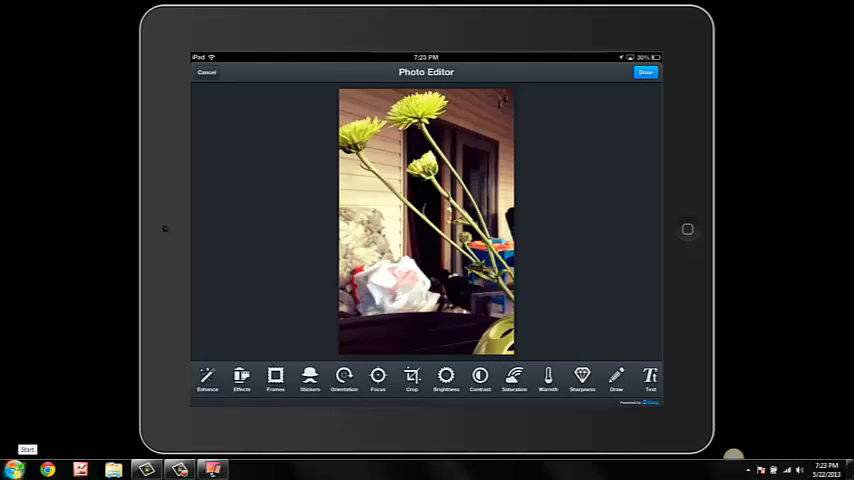
click(617, 378)
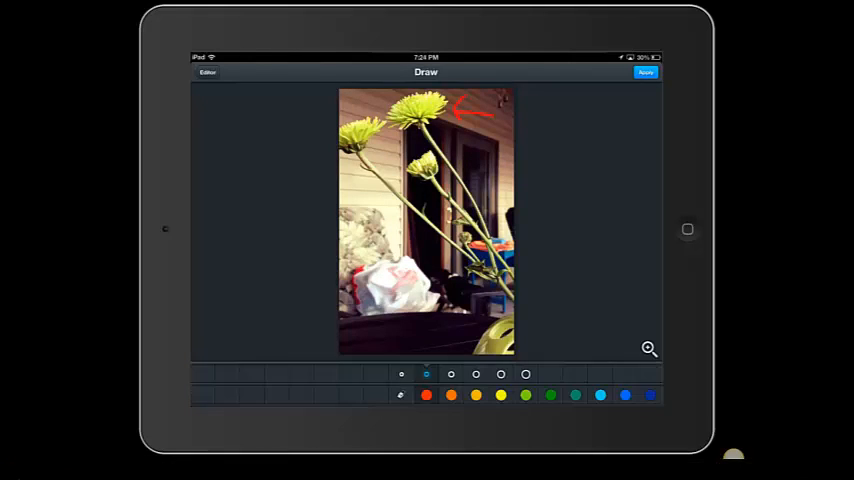
Step: Hand-write pink flower-part labels like 'petal' on the photo and finish editing
click(646, 72)
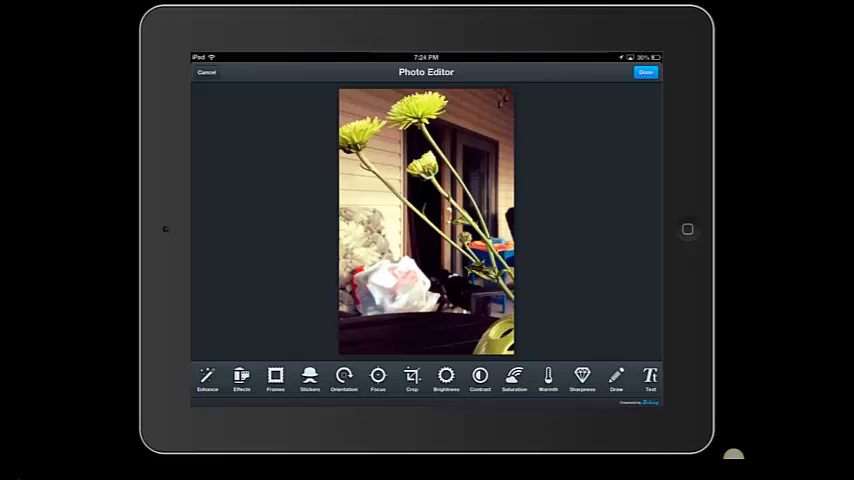
click(616, 378)
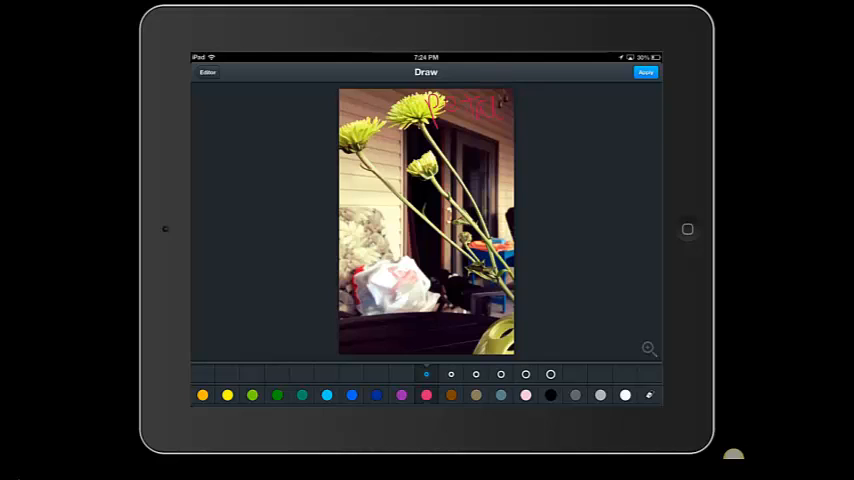
drag(460, 170, 500, 185)
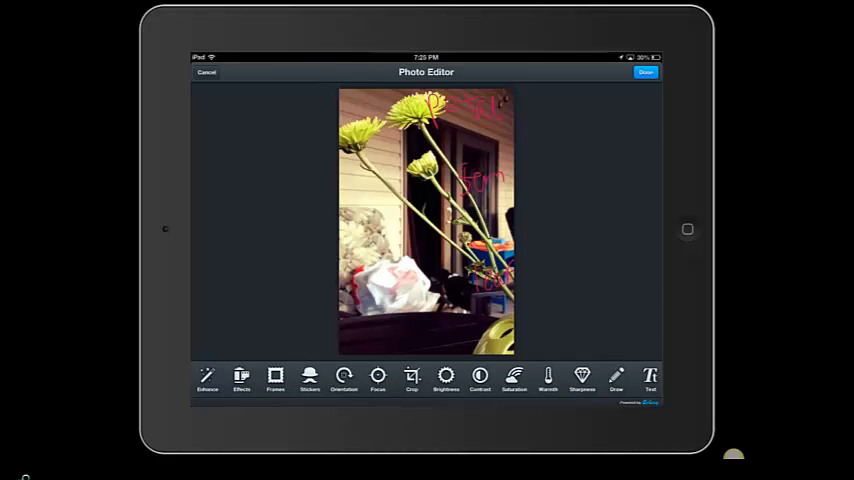
click(645, 72)
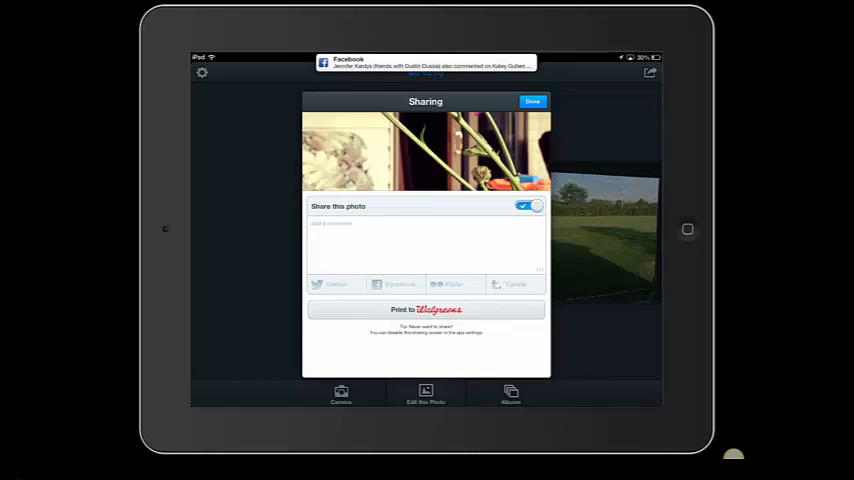
Step: Close the sharing sheet and bring up the photo's share menu
click(533, 101)
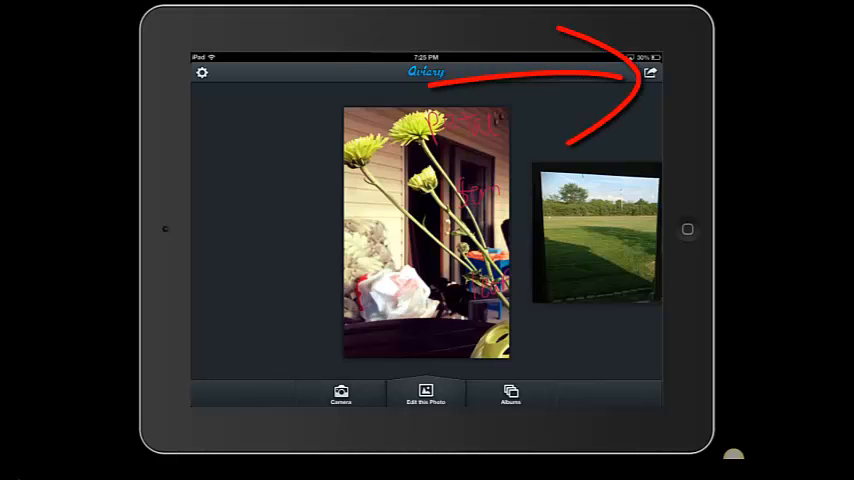
click(649, 72)
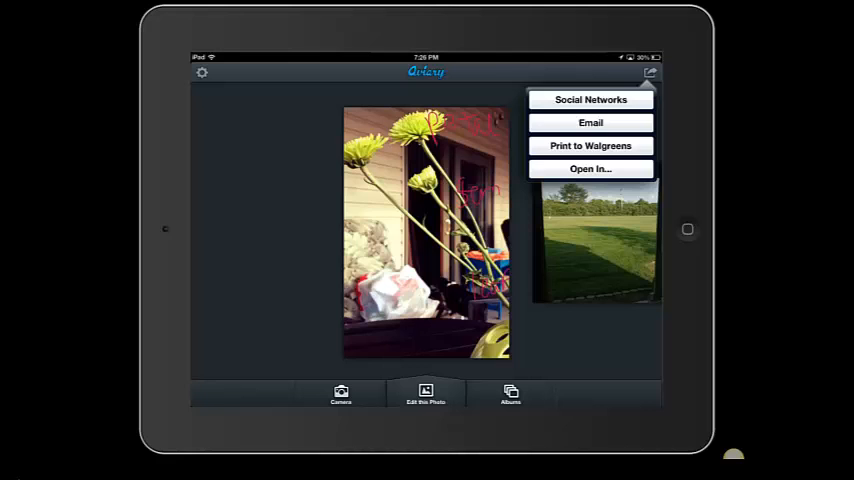
Step: Email the annotated photo with subject 'Guiliano', then return to the home screen
click(590, 122)
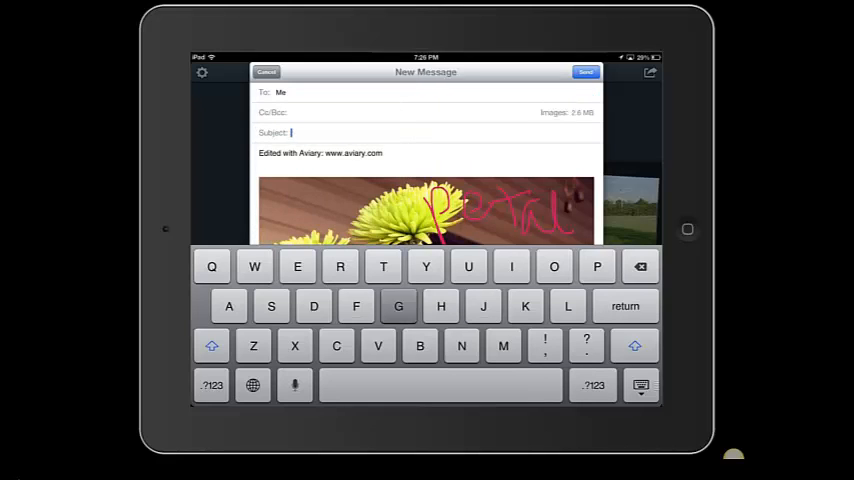
text(Guiliano)
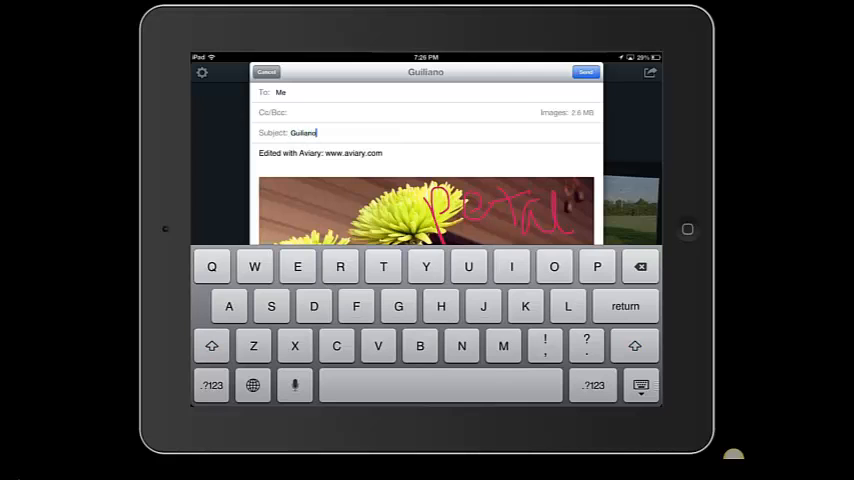
click(267, 72)
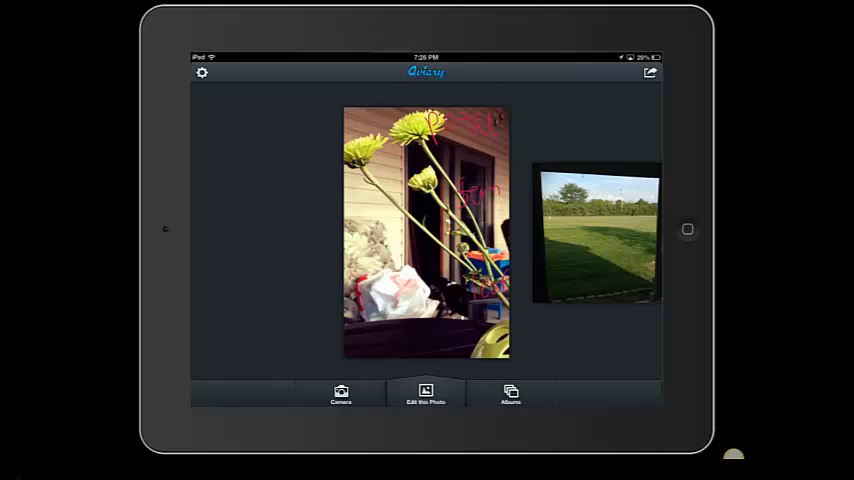
key(home)
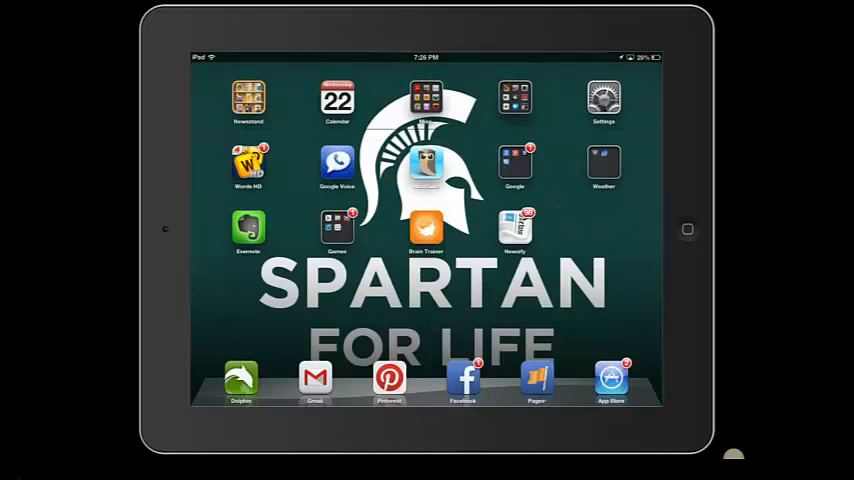